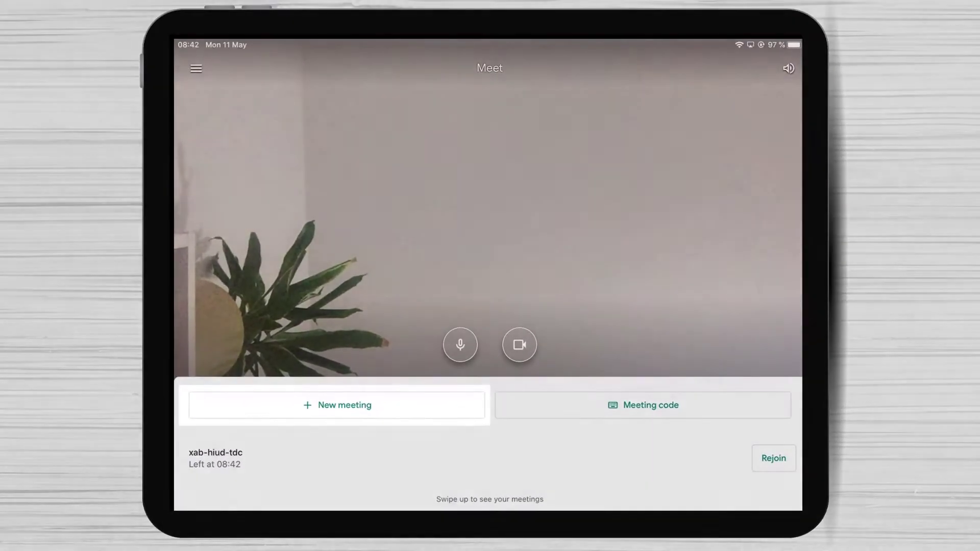
Start a new meeting from the Meet home screen, generating link meet.google.com/xag-ukaf-shb.
click(336, 404)
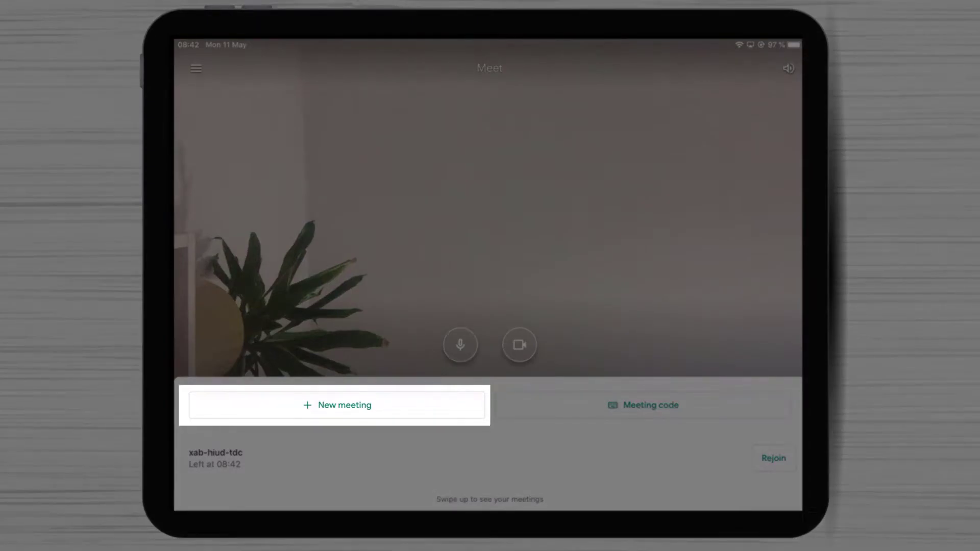
click(336, 405)
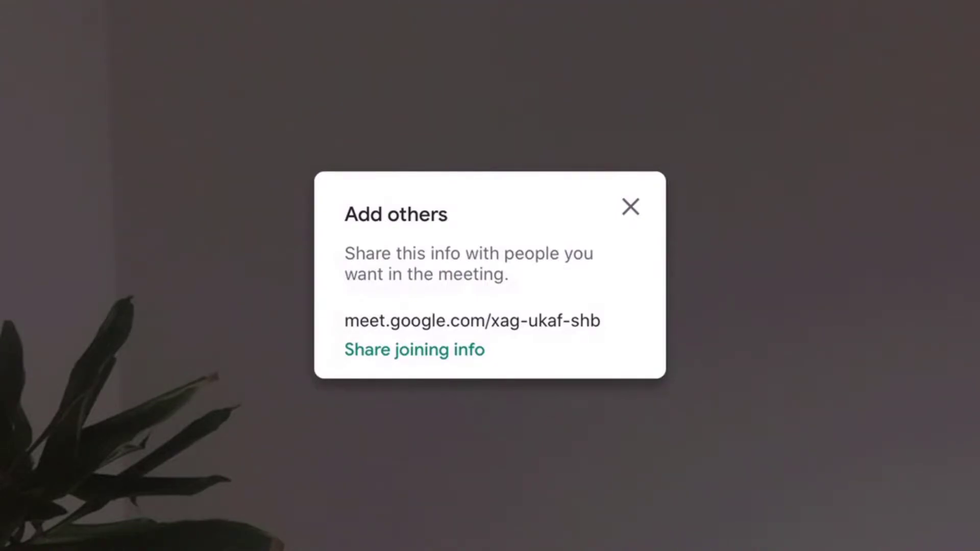
Dismiss the Add others joining-info card so the live call shows full screen.
click(471, 320)
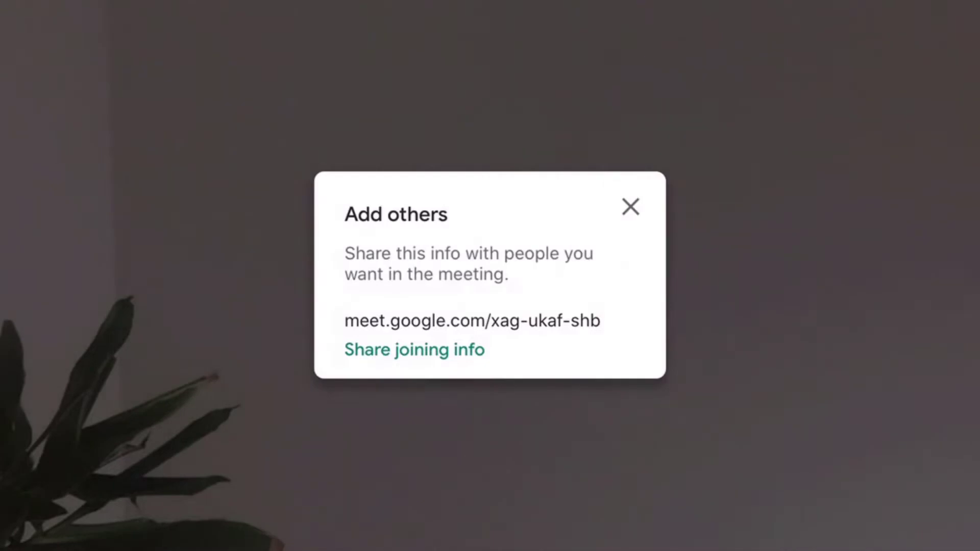
double_click(549, 321)
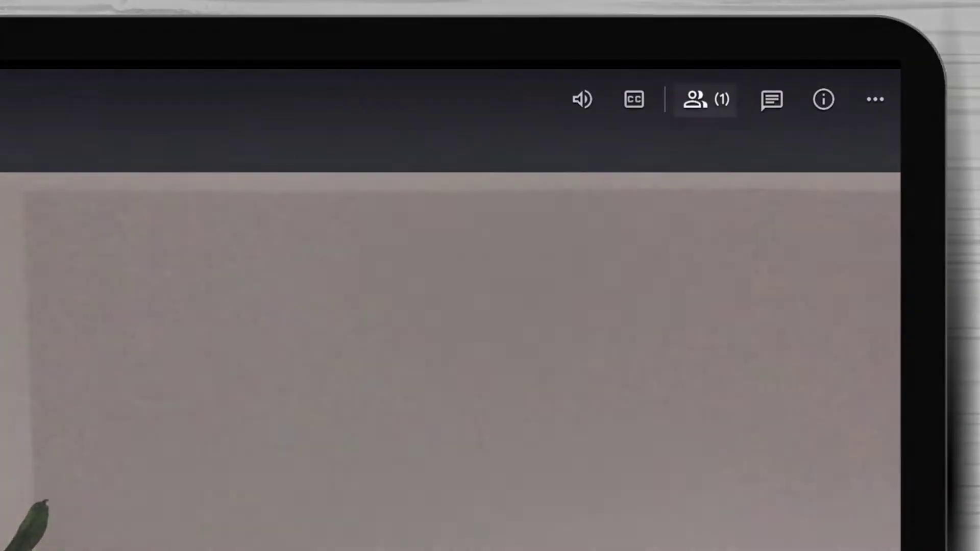
Review meeting details and the empty chat, close the side panel, and turn on live captions.
click(822, 99)
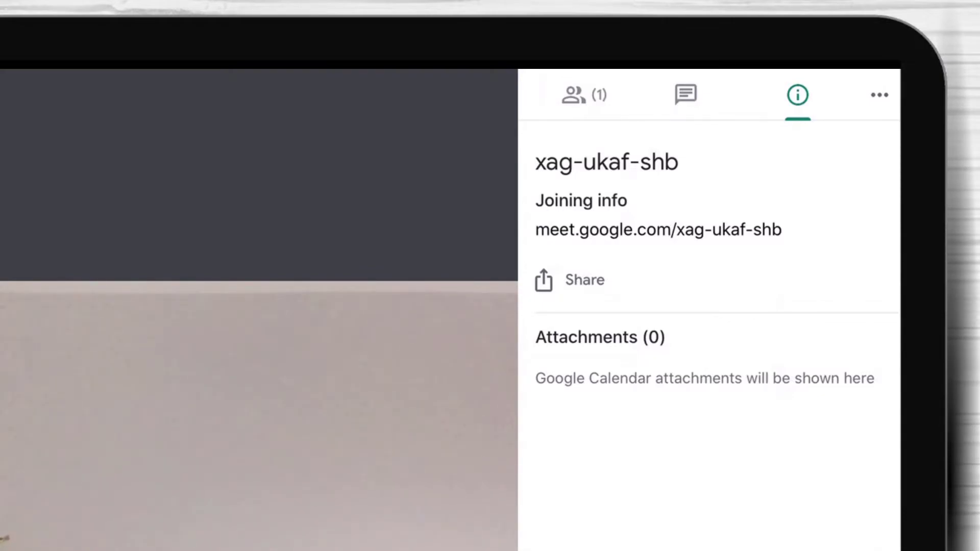
click(685, 95)
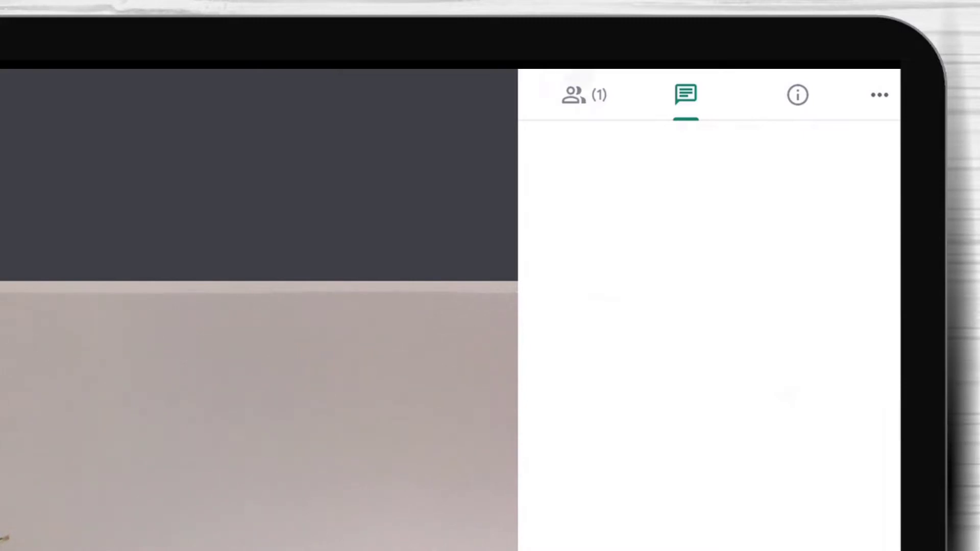
click(572, 95)
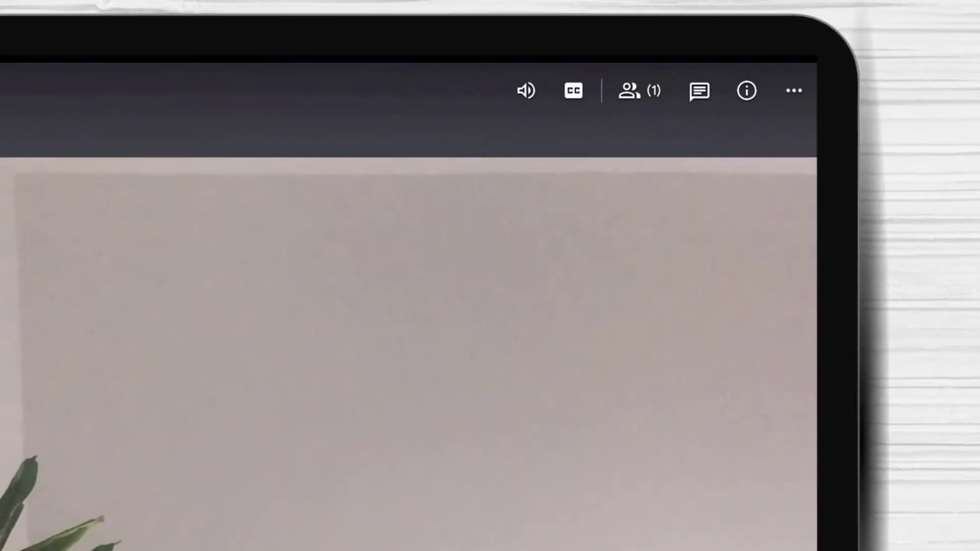
click(794, 90)
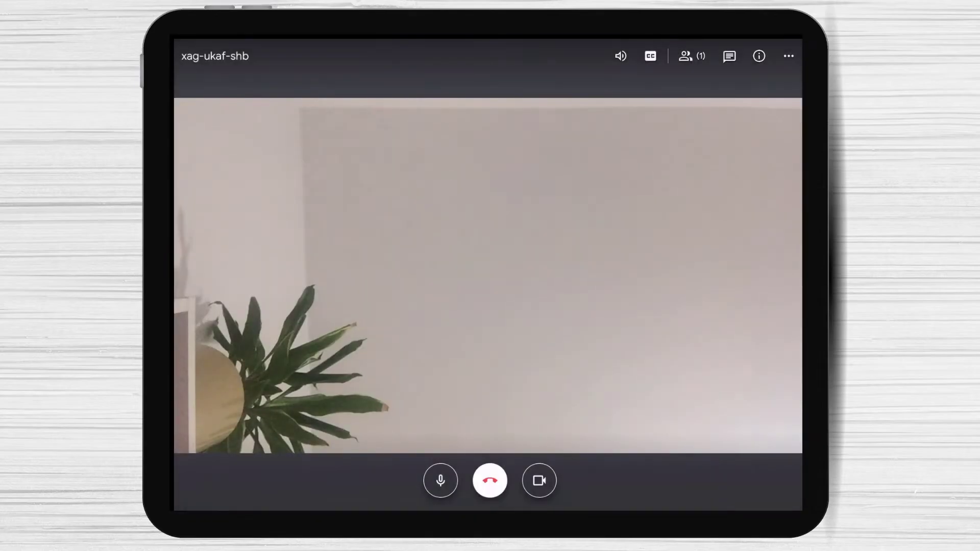
Open the meeting details and admit the waiting participant Dex How To into the call.
click(758, 55)
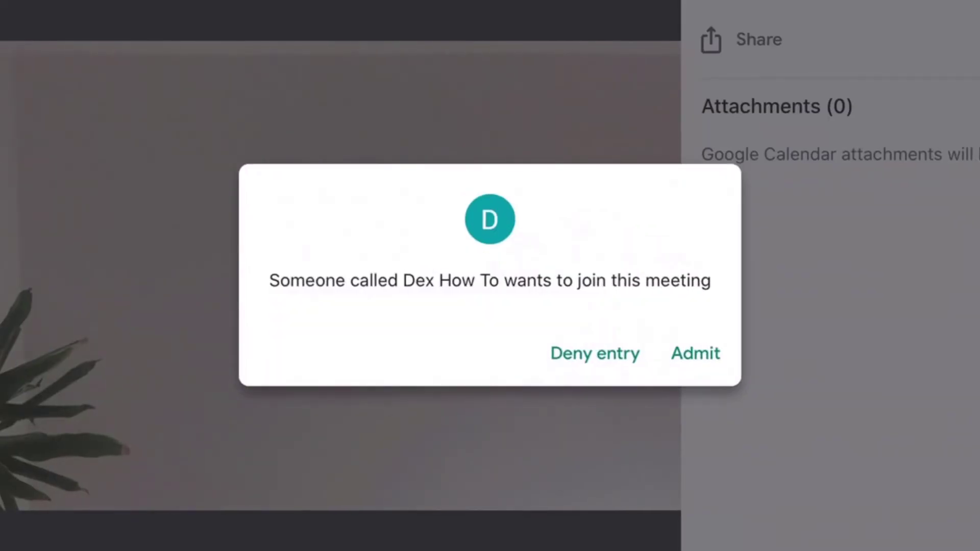
click(694, 353)
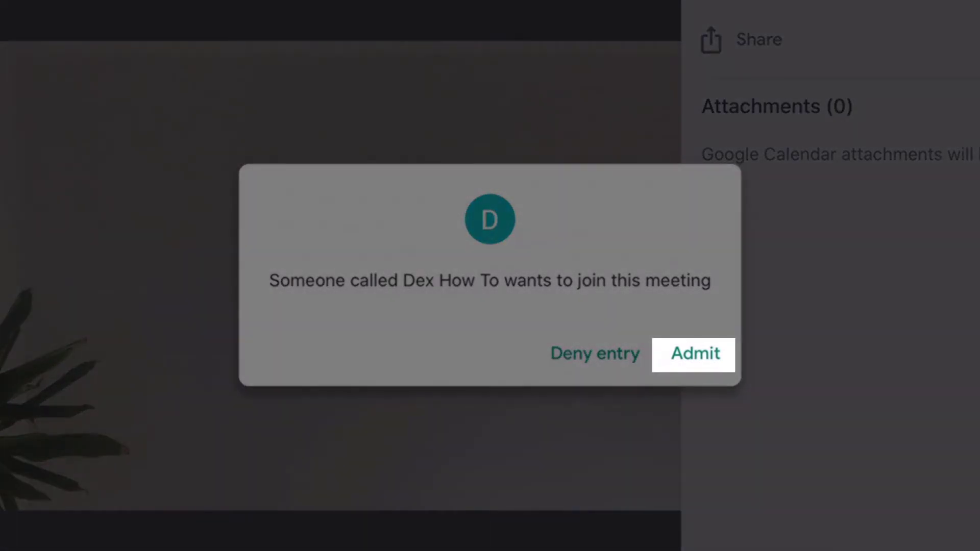
click(692, 354)
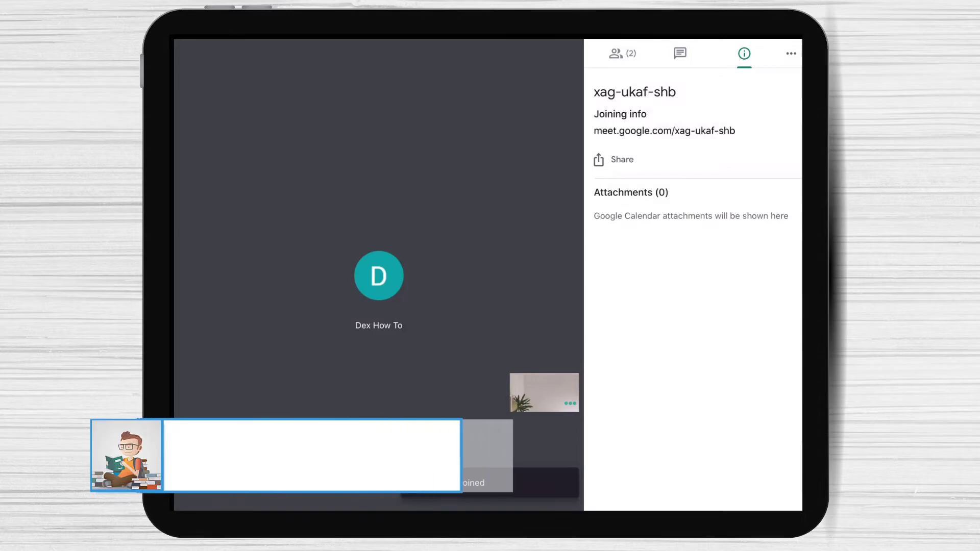
Show the People list and reveal pin, mute and remove actions for Dex How To.
click(615, 54)
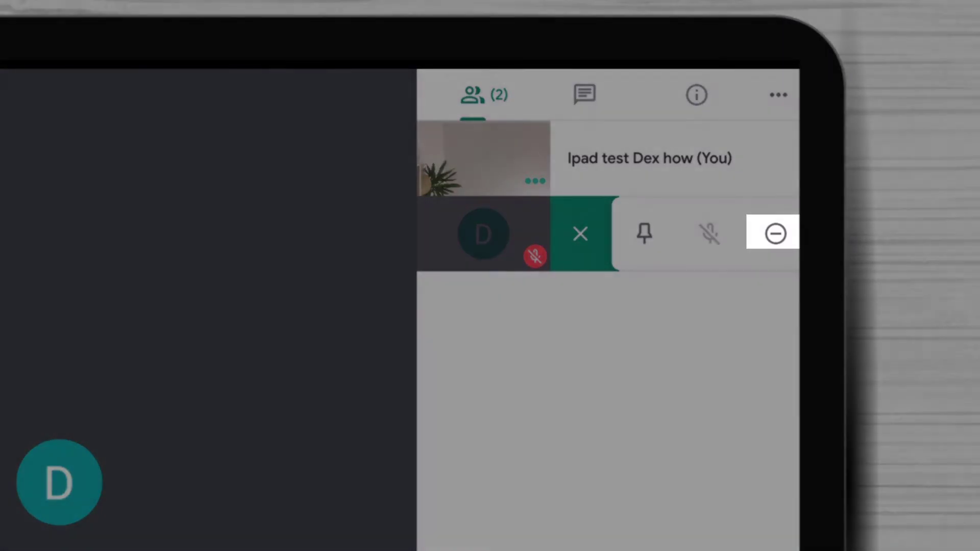
Remove Dex How To from the call and confirm, leaving only the host.
click(772, 233)
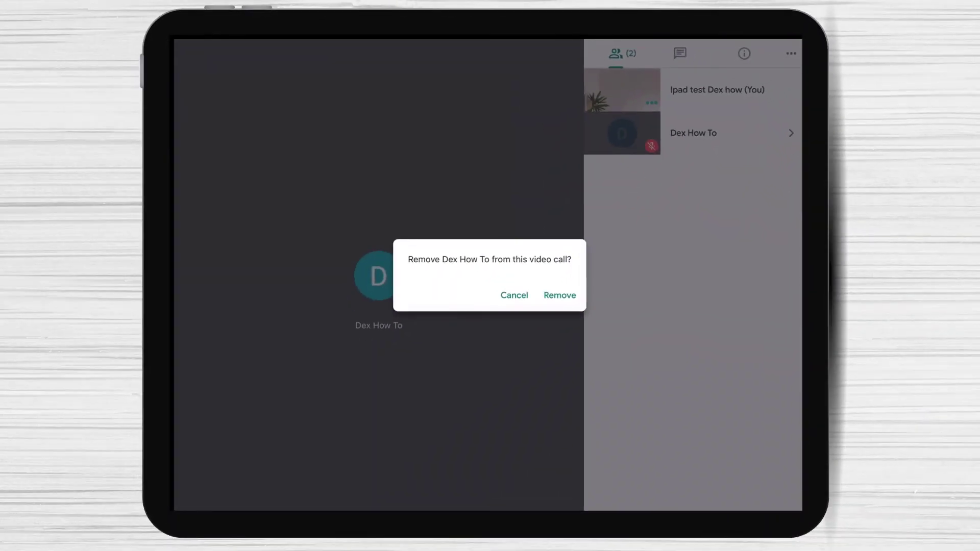
click(559, 295)
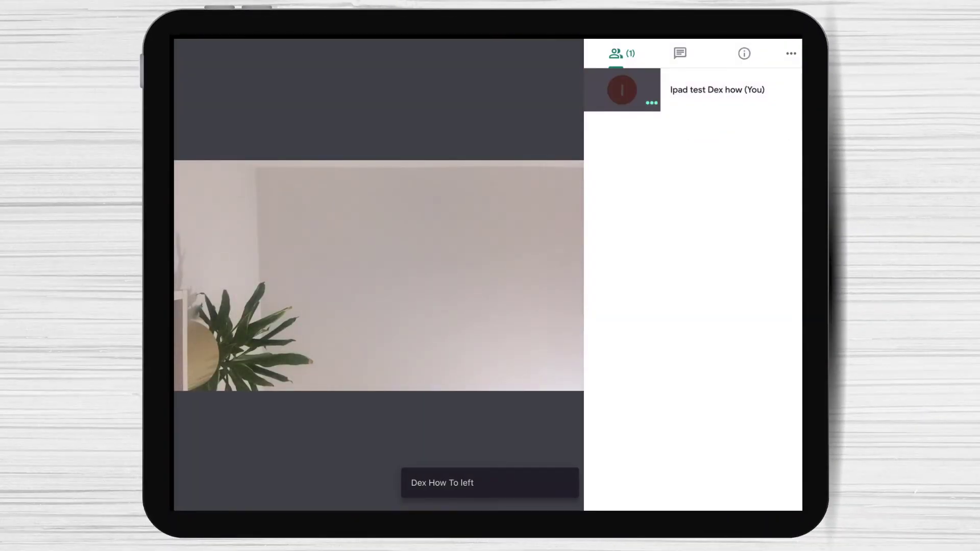